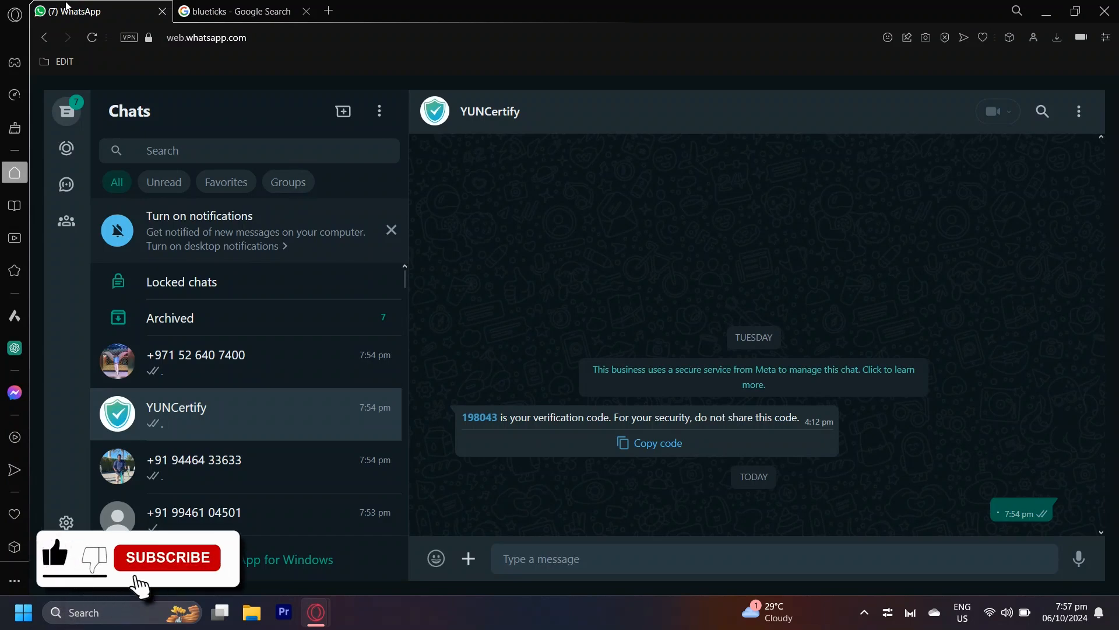
Add the Blueticks extension to Opera from its Chrome Web Store page and confirm the install.
click(168, 557)
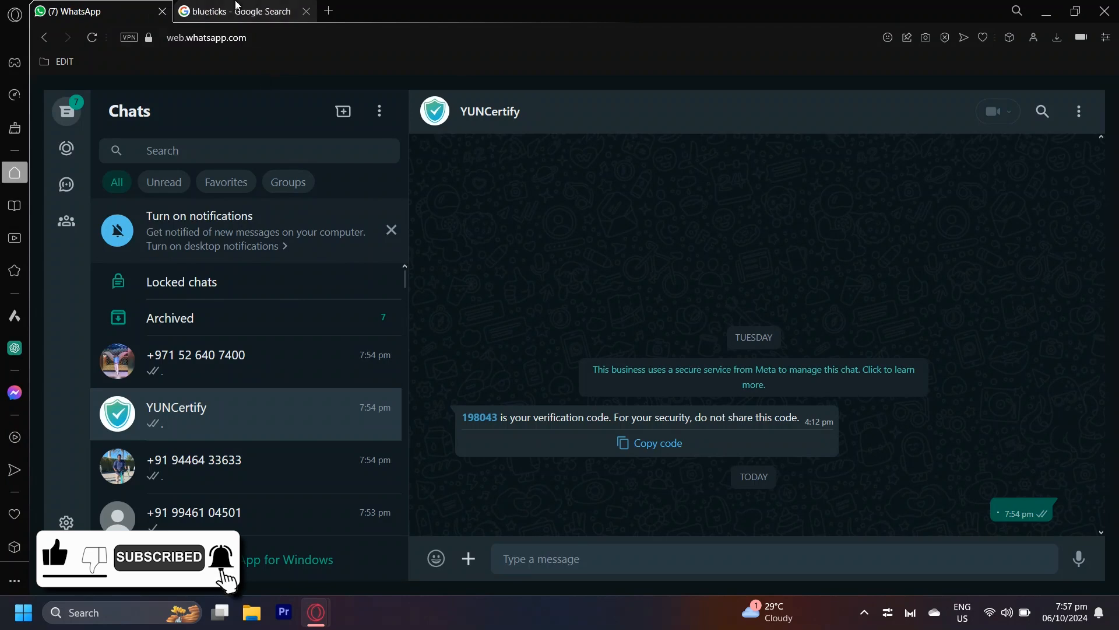
click(239, 11)
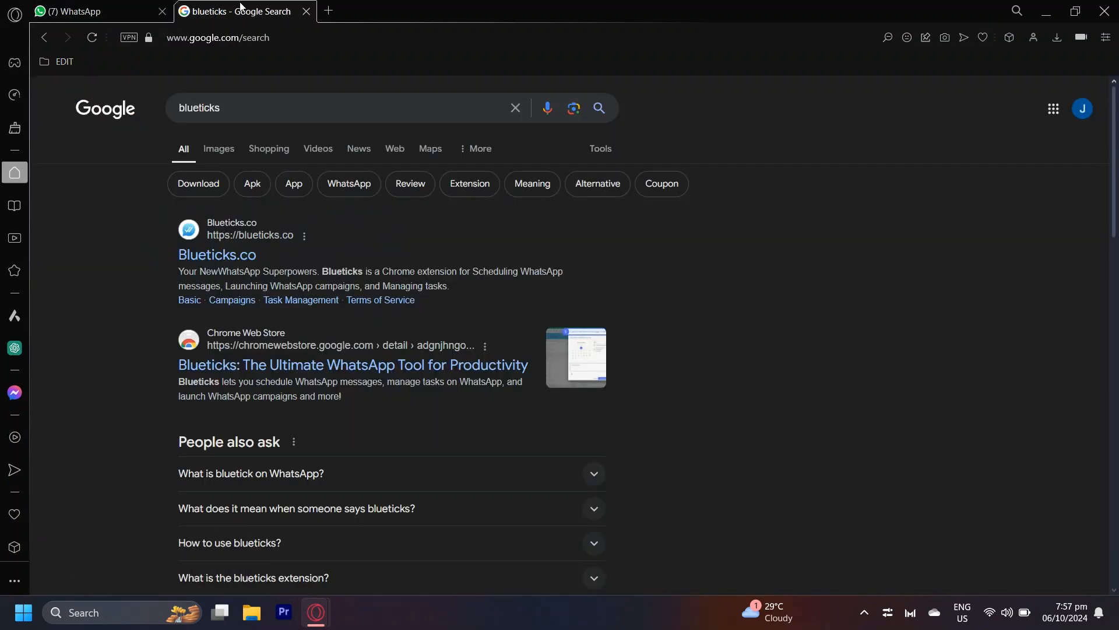
click(352, 365)
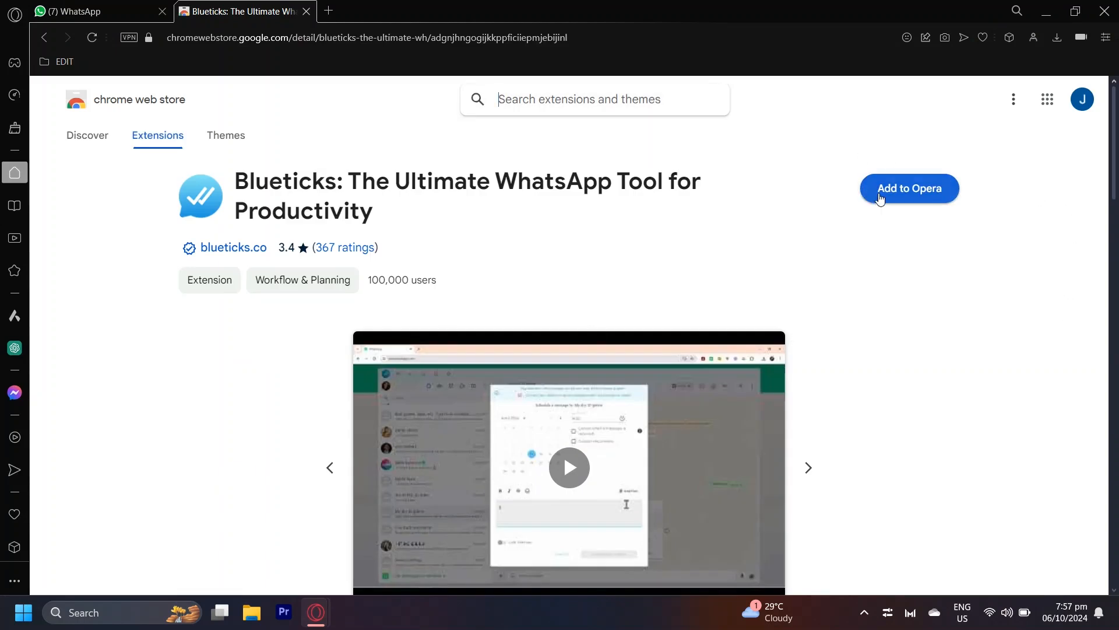
click(909, 187)
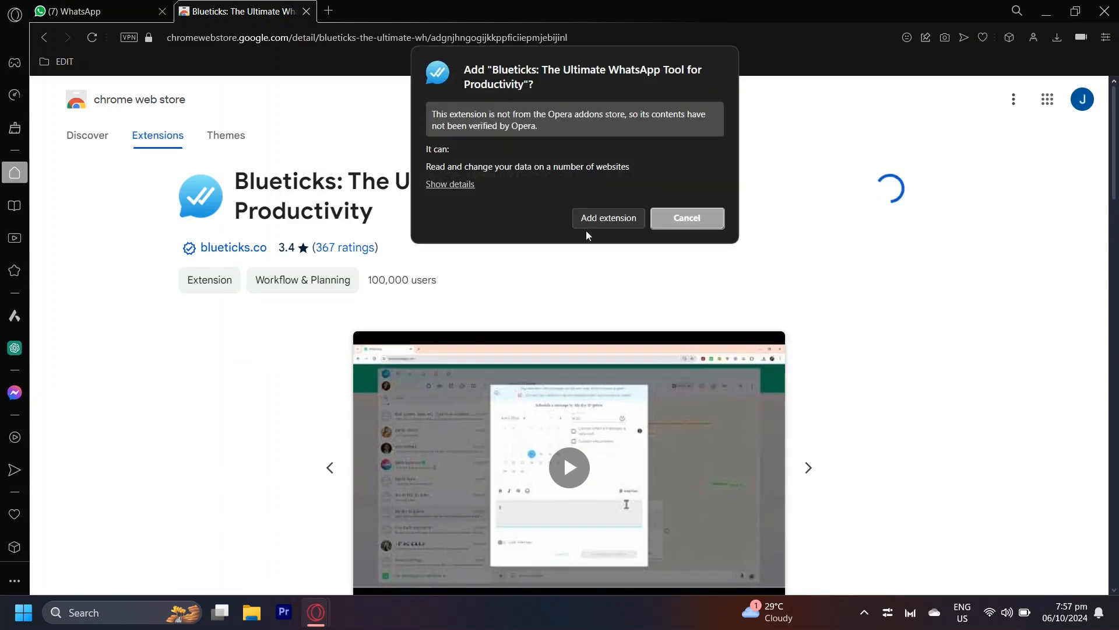
click(609, 218)
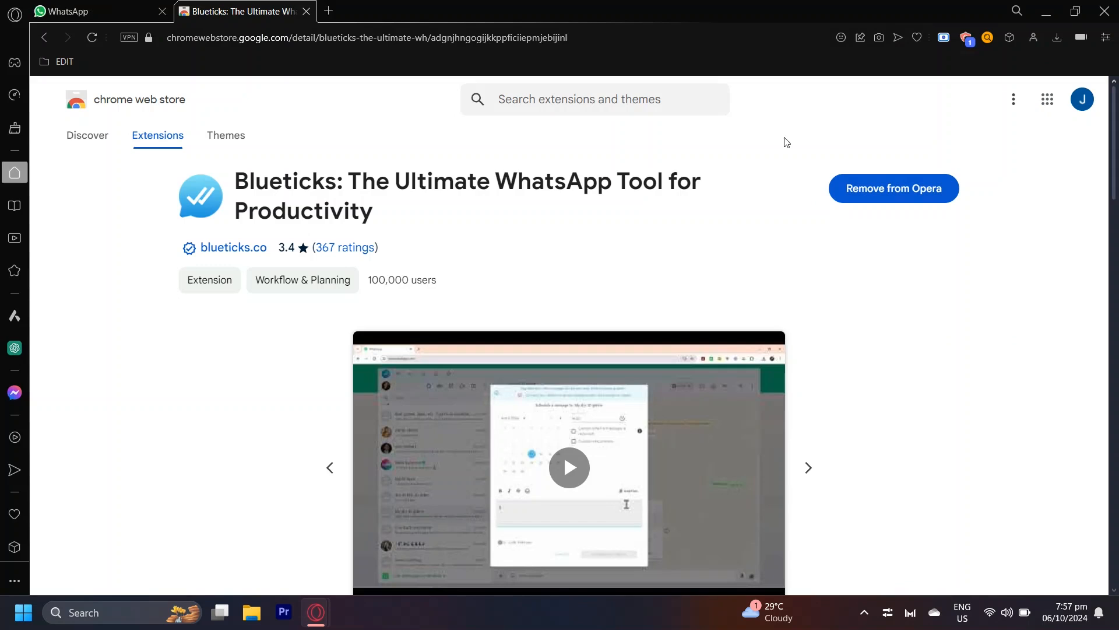
mouse_move(804, 136)
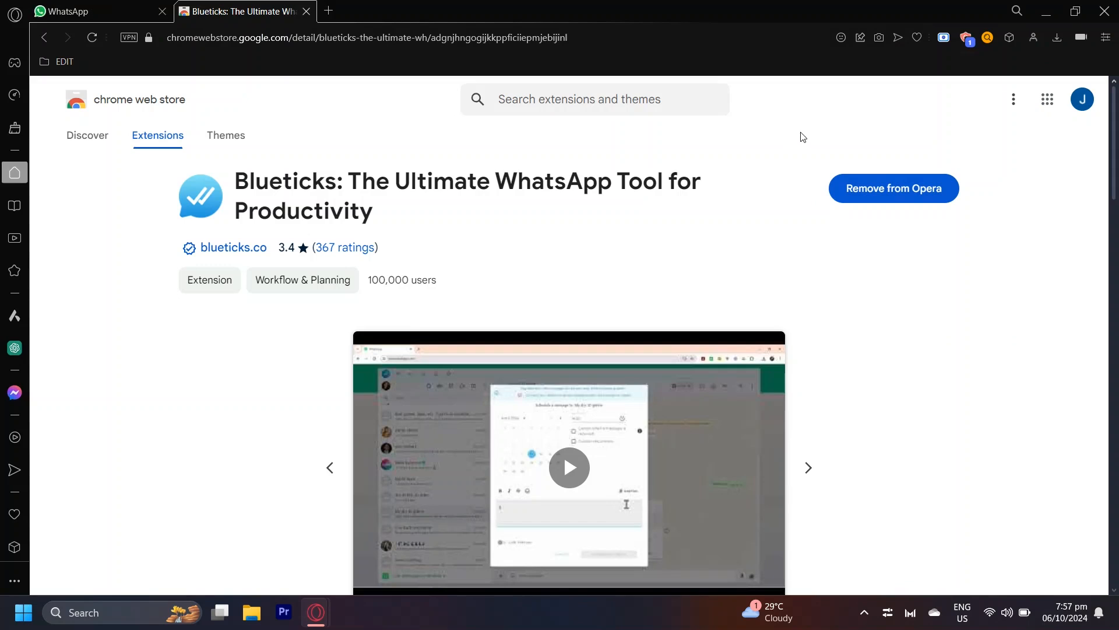
From the Blueticks toolbar panel, switch from Log In to the Sign Up form and return to WhatsApp Web.
click(1008, 36)
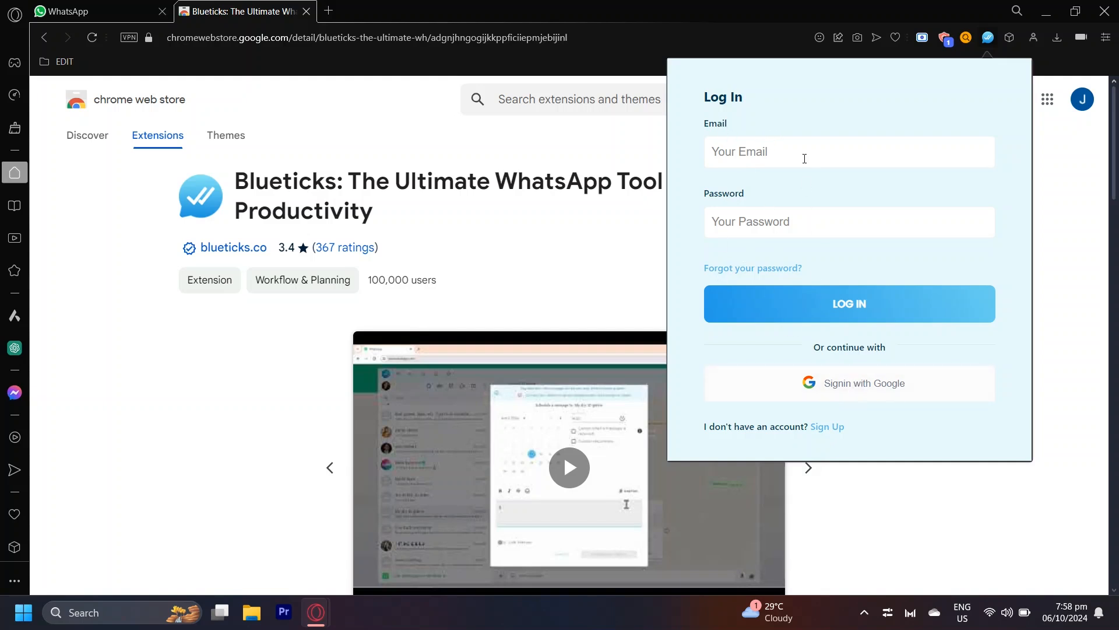
mouse_move(828, 427)
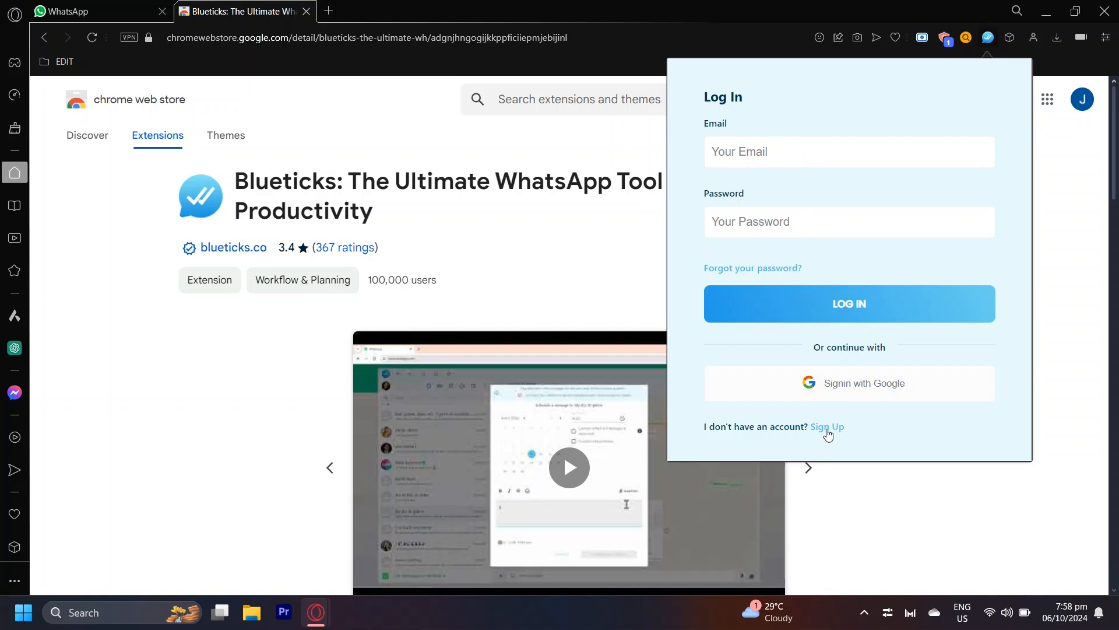
click(827, 427)
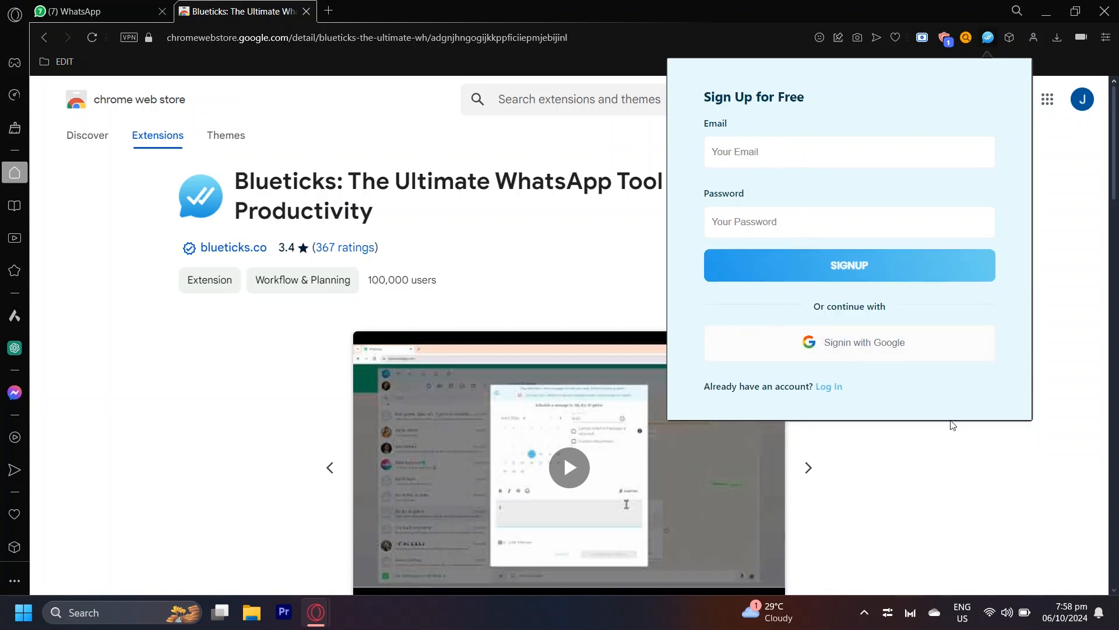
click(81, 12)
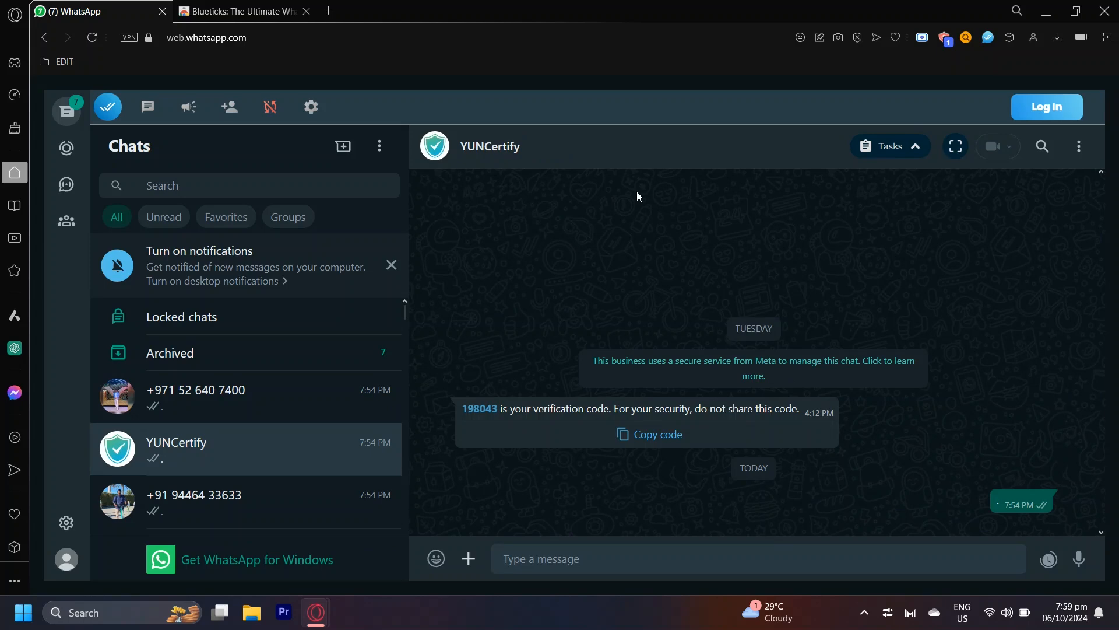
mouse_move(1048, 559)
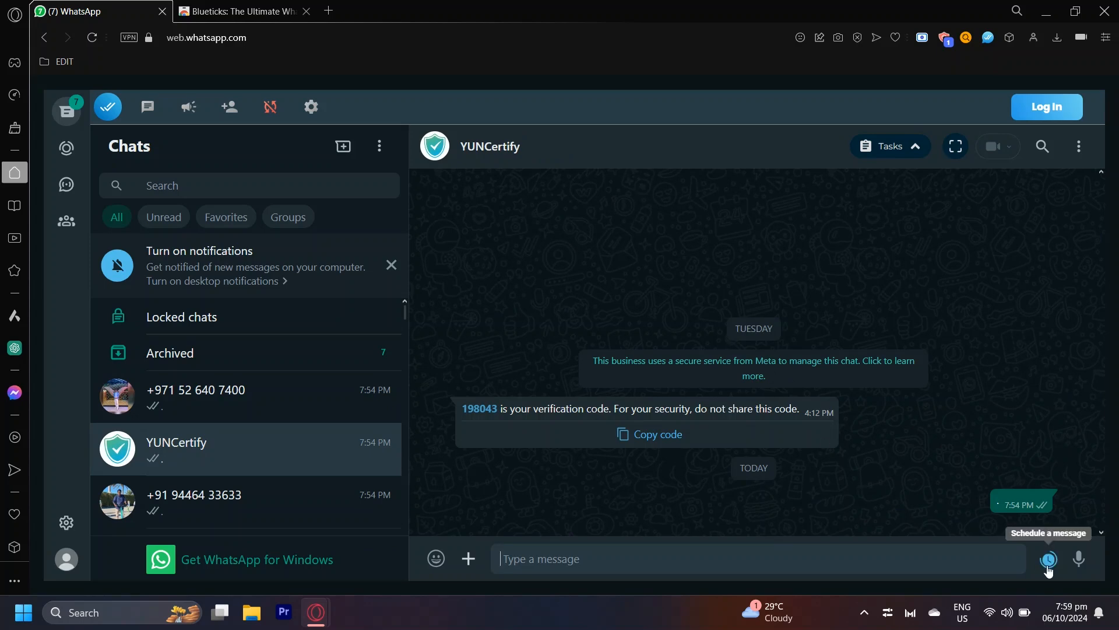
Use the Schedule a message clock icon to finish signing up to Blueticks inside WhatsApp Web.
click(1049, 558)
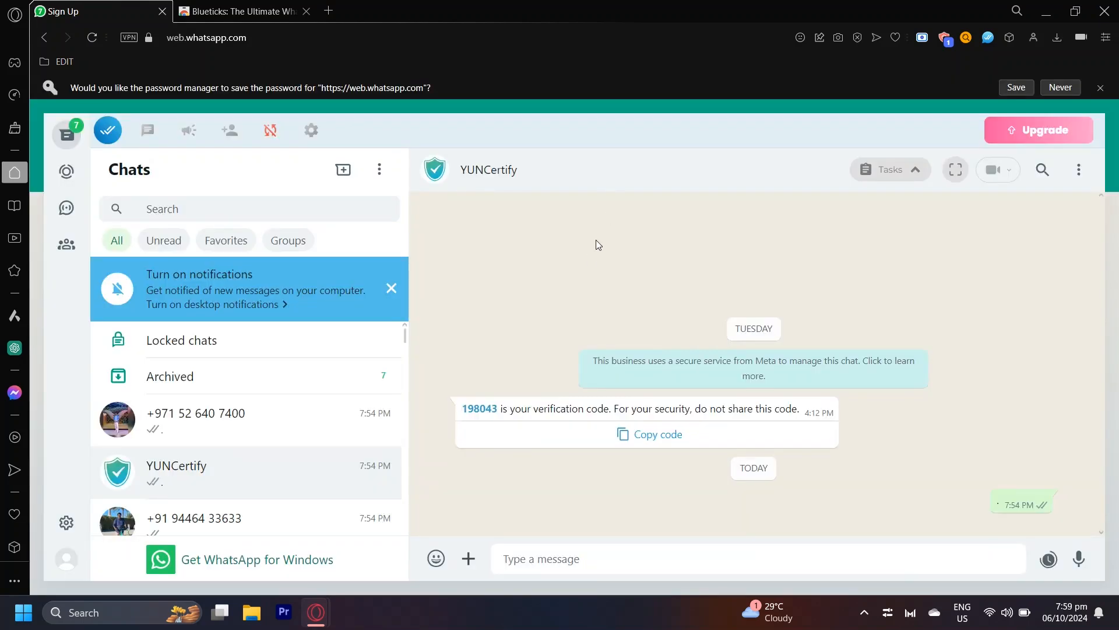
mouse_move(748, 238)
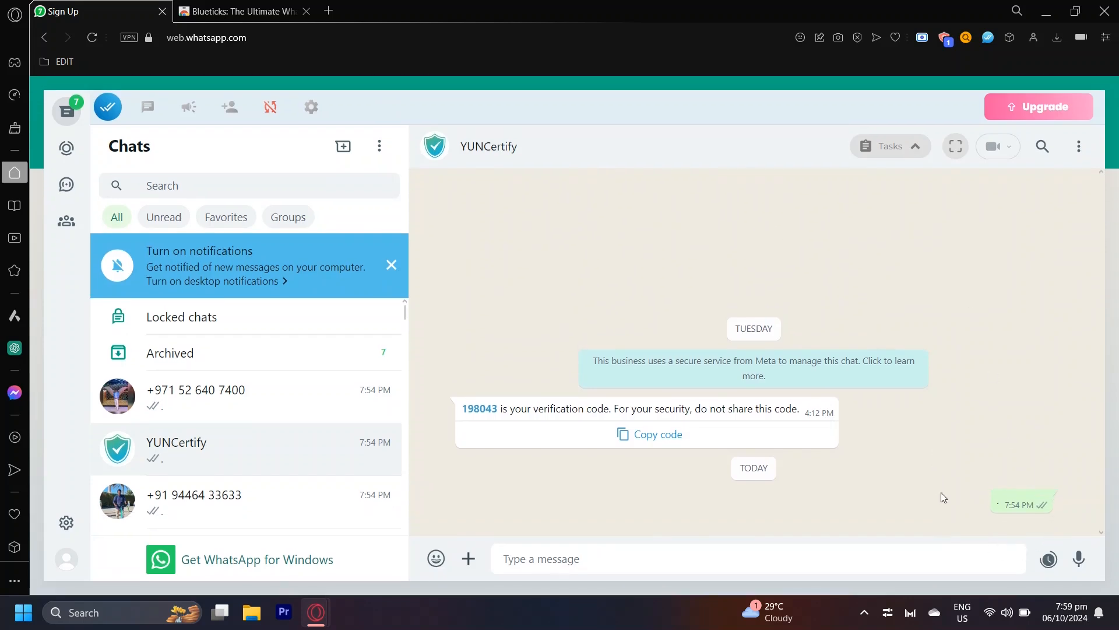
mouse_move(1049, 559)
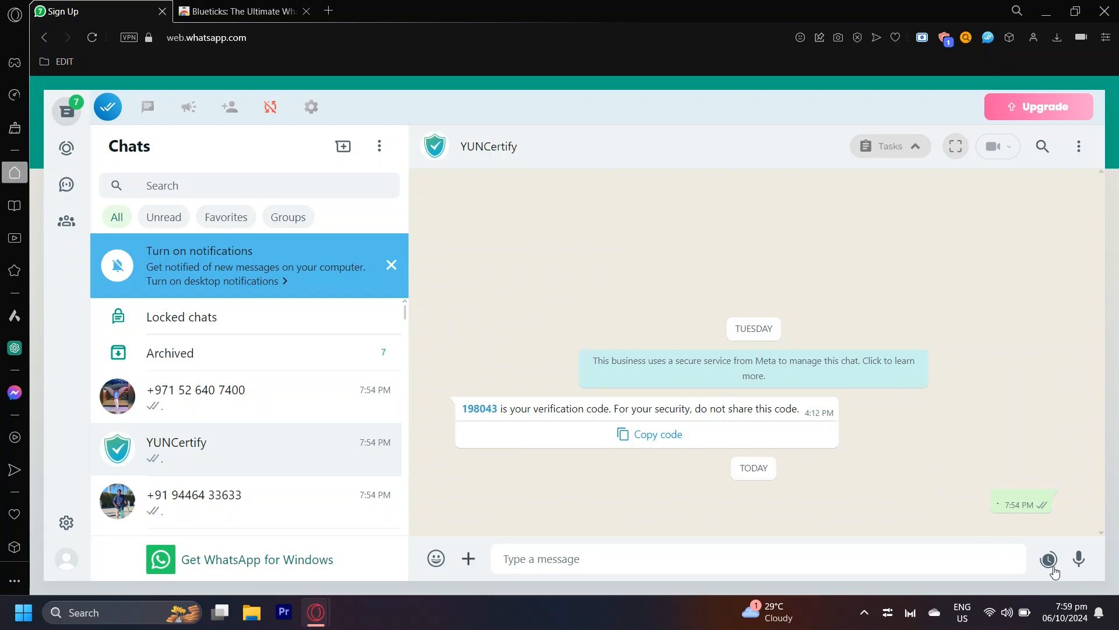
Draft a scheduled 'HI' message to YUNCertify for October 7 with send time 18:59.
click(1048, 559)
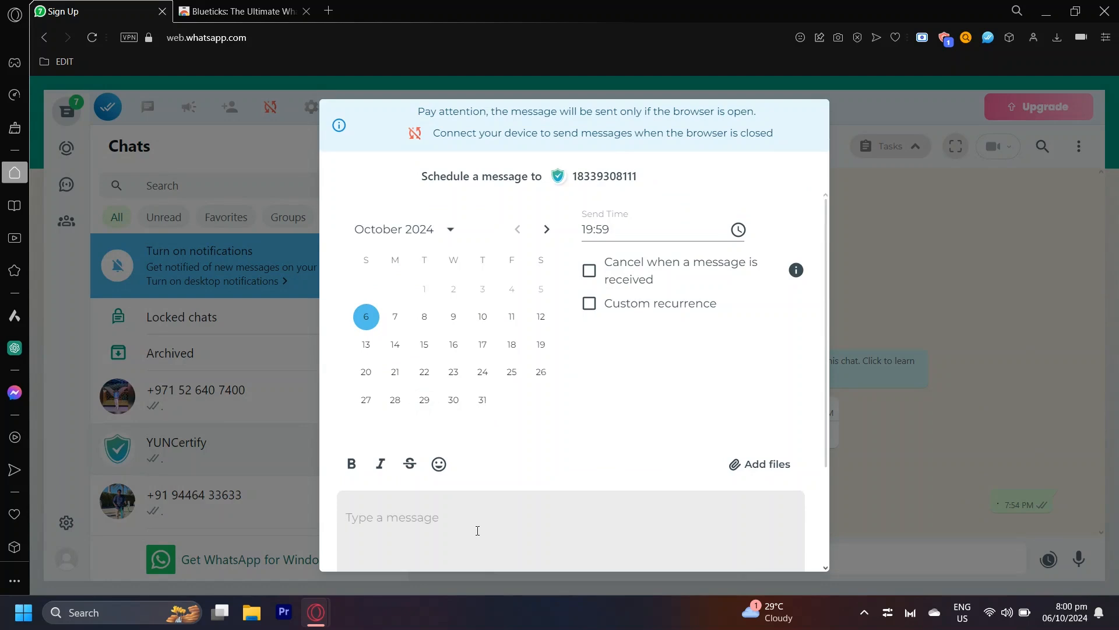
text(HI)
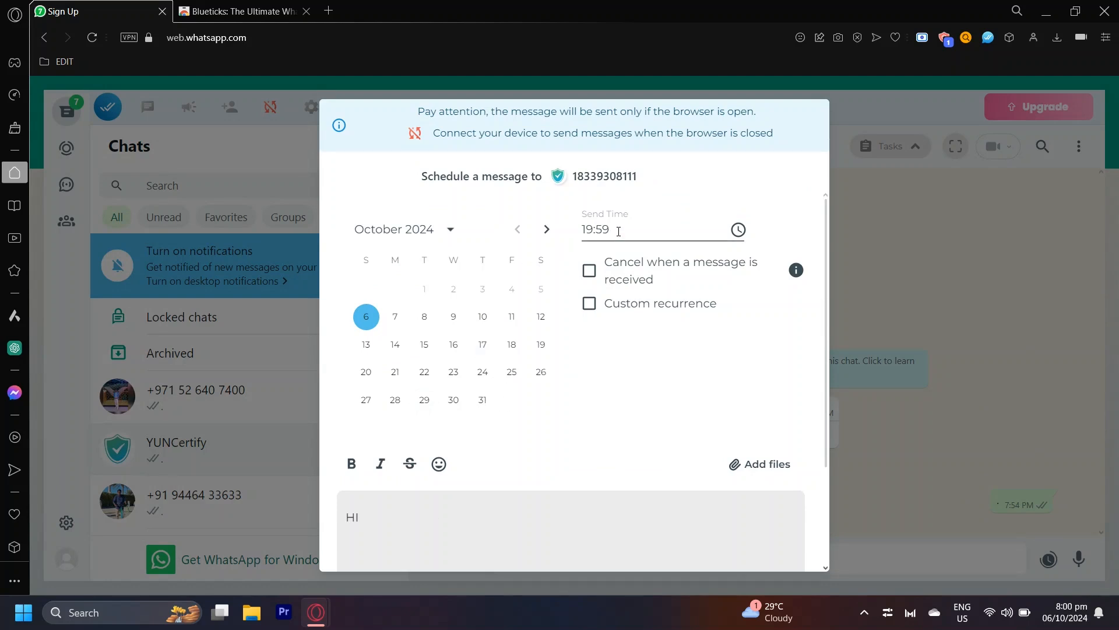
mouse_move(446, 254)
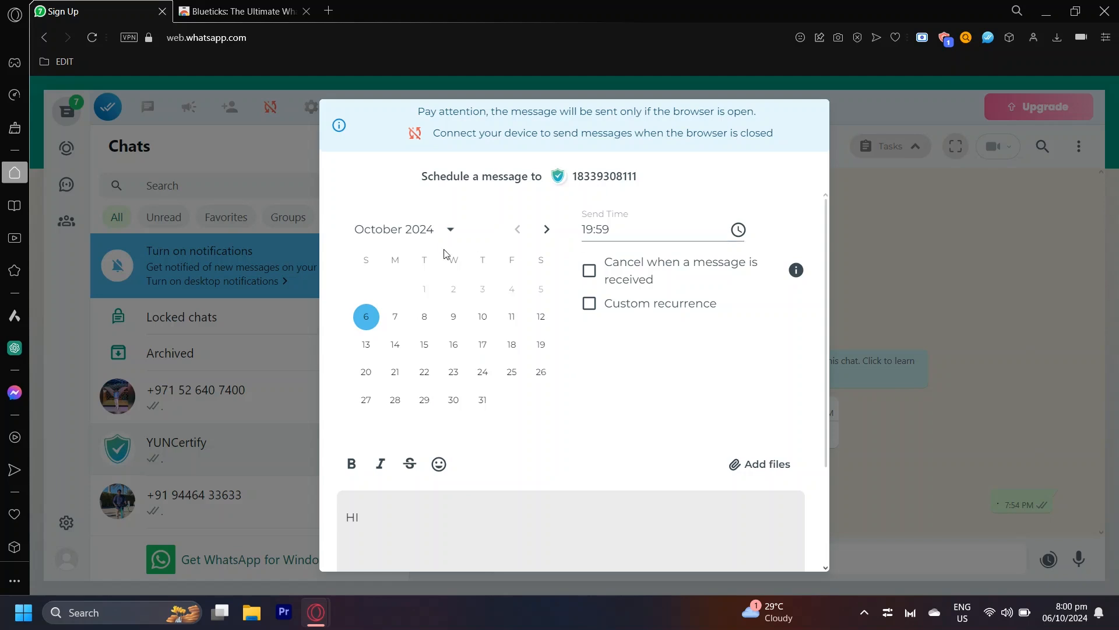
mouse_move(380, 316)
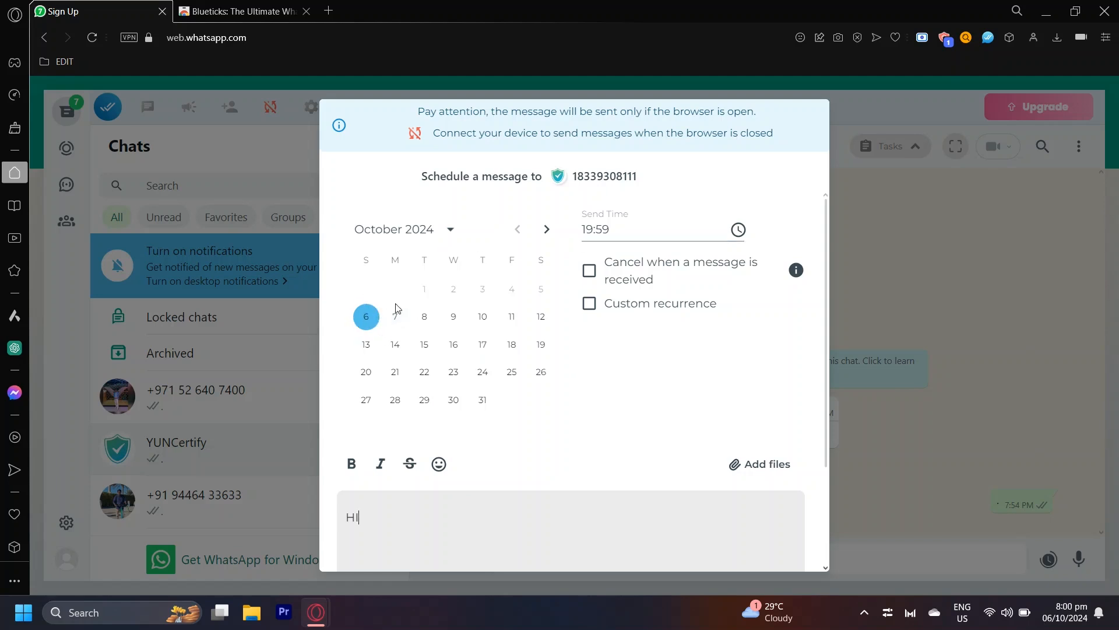
click(394, 318)
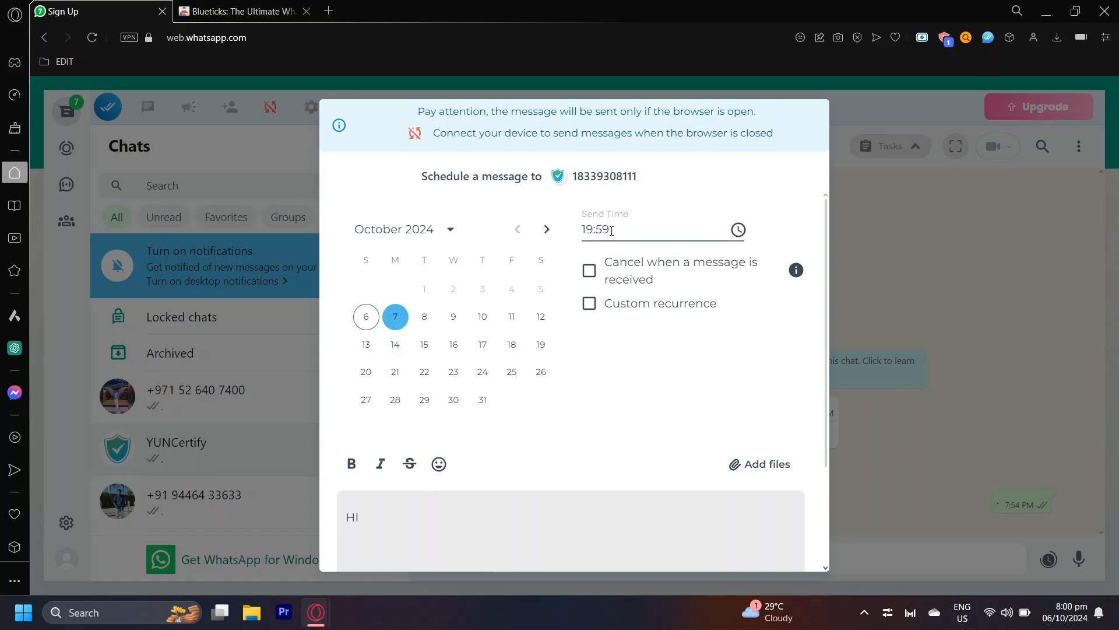
click(588, 228)
text(8)
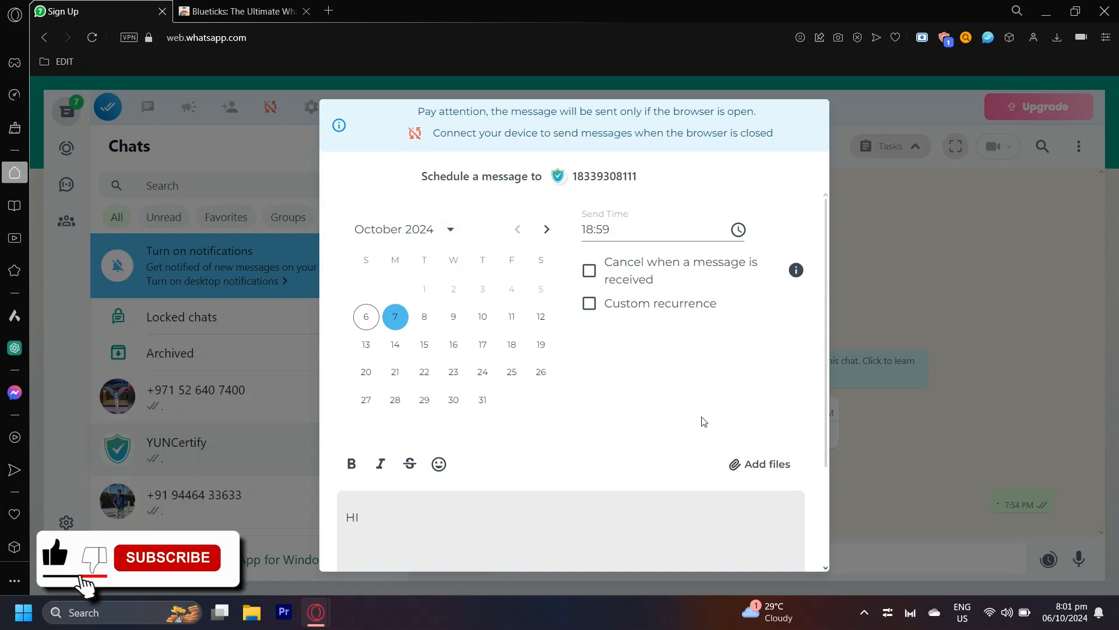
click(168, 558)
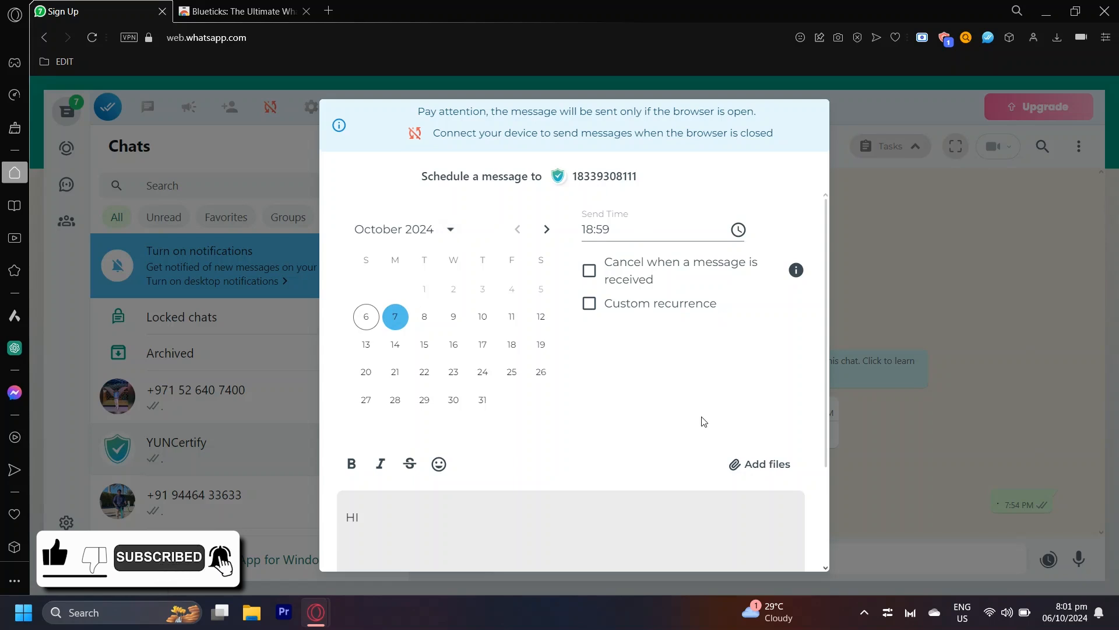